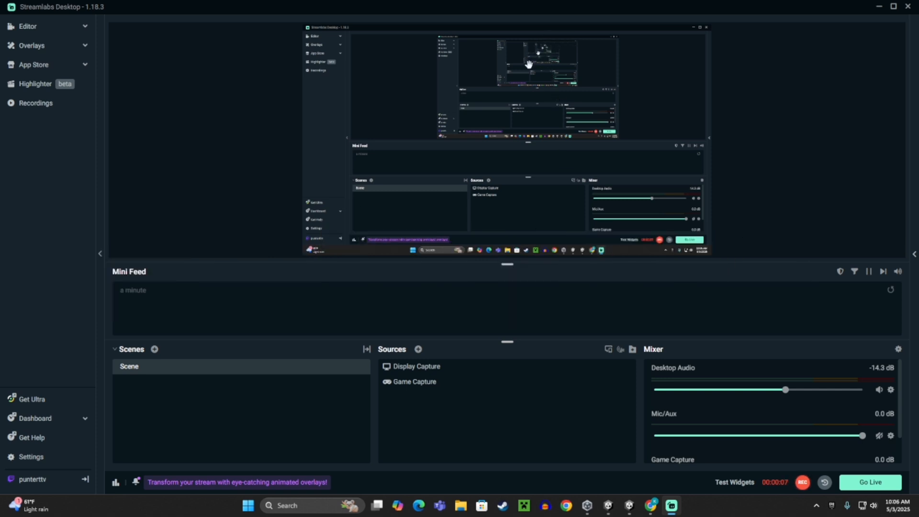
{"action": "mouse_move", "coordinate": [860, 185]}
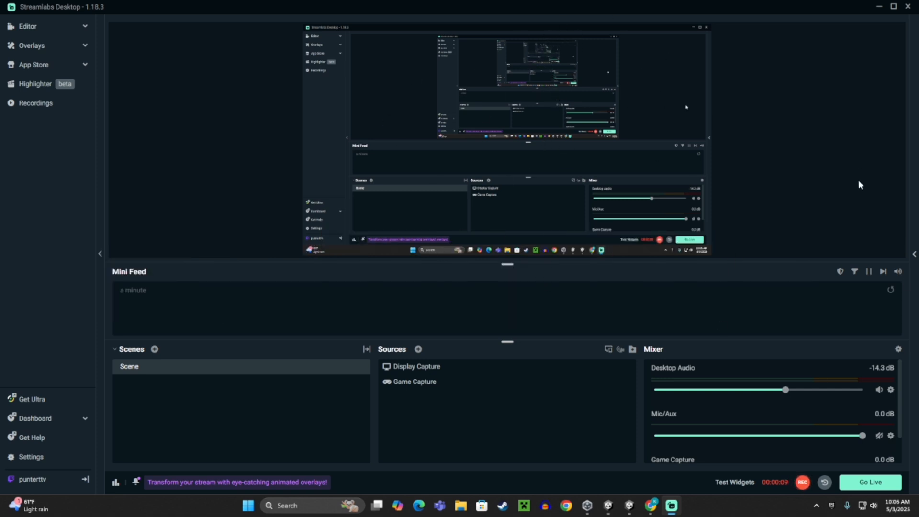
{"action": "mouse_move", "coordinate": [136, 336]}
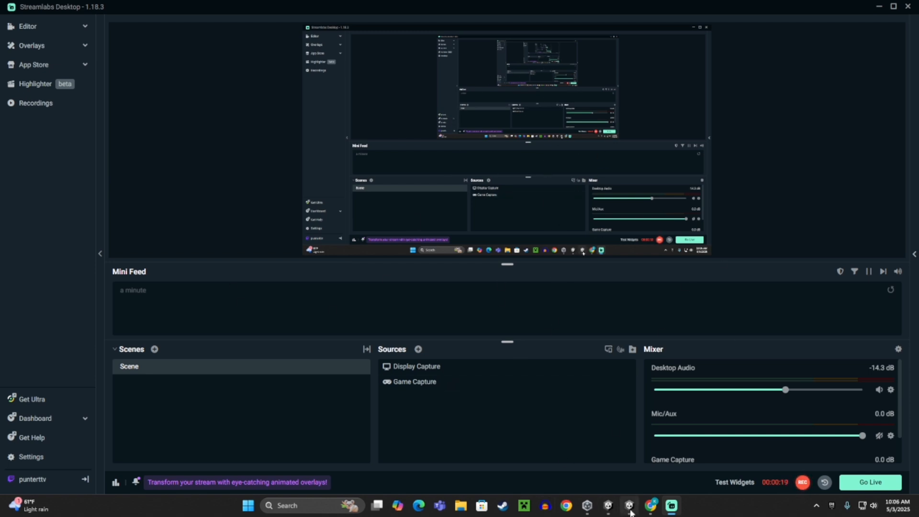
- Name the new C# script Platforms, then bring up the Google Doc holding its code
{"action": "left_click", "coordinate": [628, 505]}
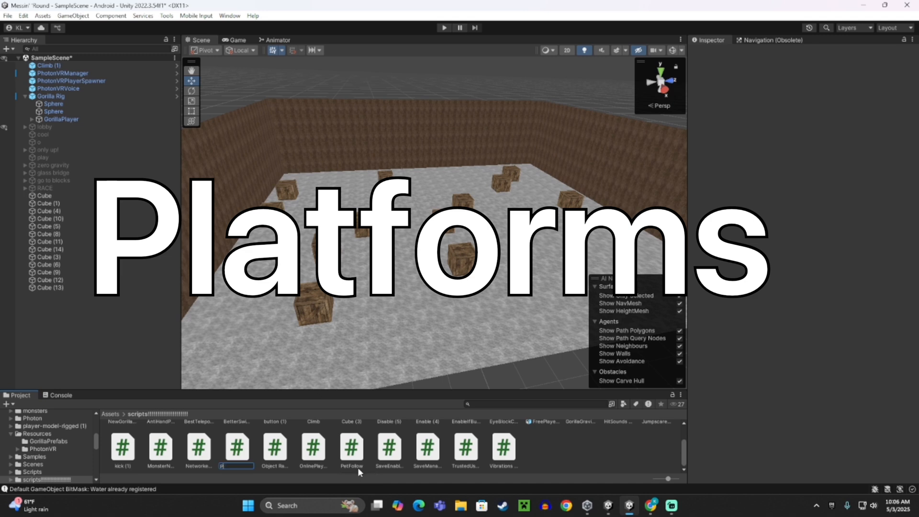
{"action": "type", "text": "Platforms"}
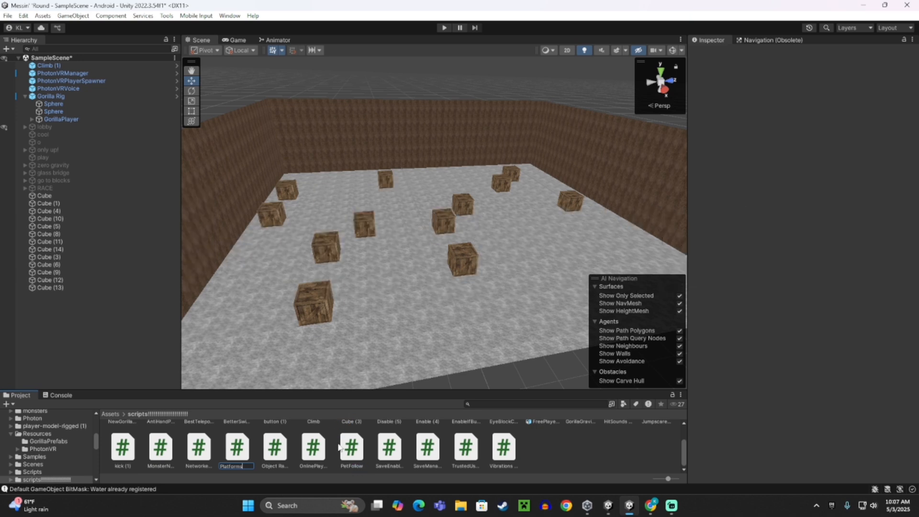
{"action": "left_click", "coordinate": [350, 449]}
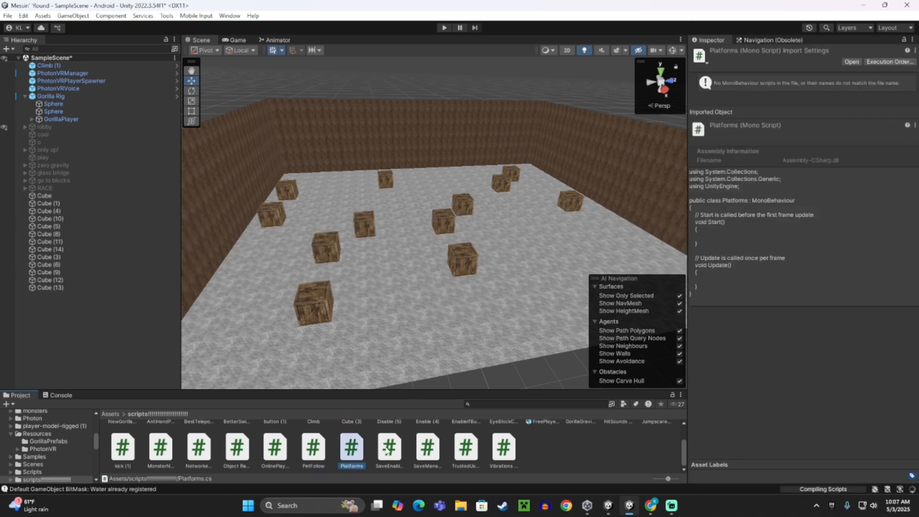
{"action": "left_click", "coordinate": [651, 505]}
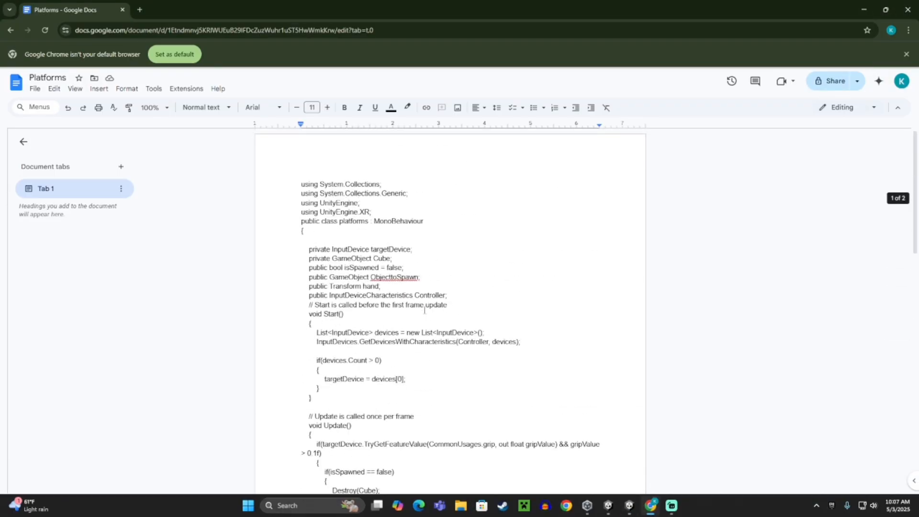
- Scroll through the Platforms doc to reach the end of the code before selecting it
{"action": "scroll", "scroll_direction": "down", "scroll_amount": 3}
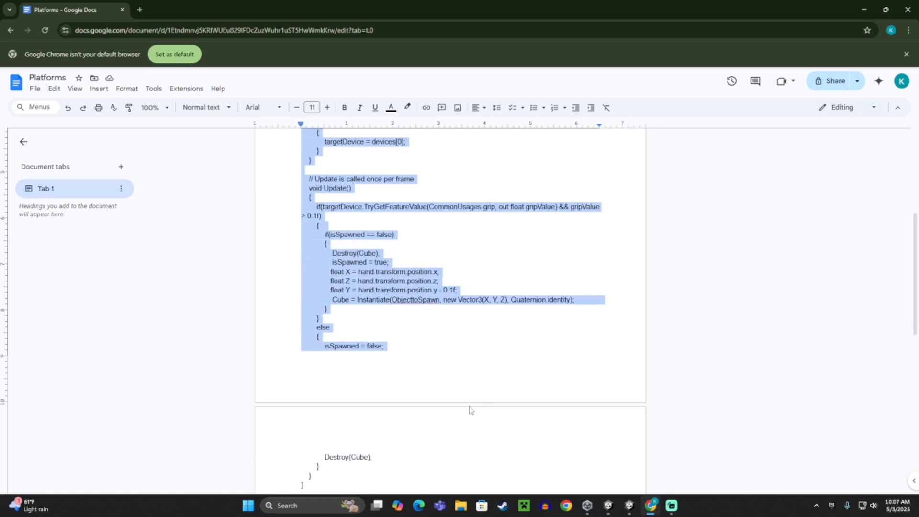
{"action": "scroll", "scroll_direction": "down", "scroll_amount": 3}
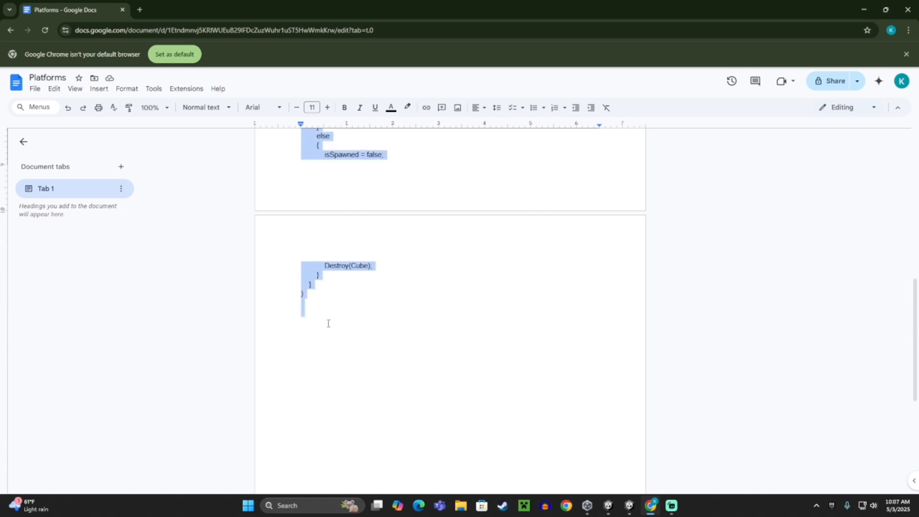
{"action": "mouse_move", "coordinate": [397, 450]}
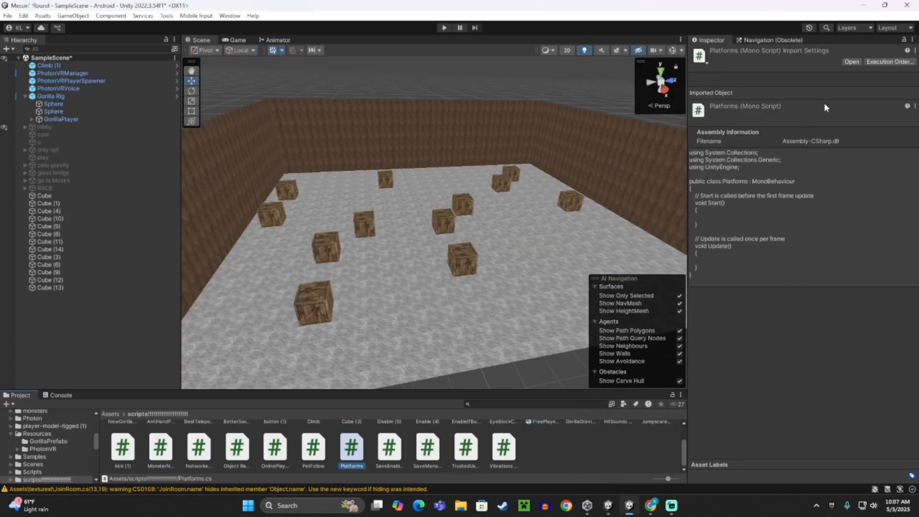
- Add a cube from the GameObject menu to place in front of the wall
{"action": "left_click", "coordinate": [850, 61]}
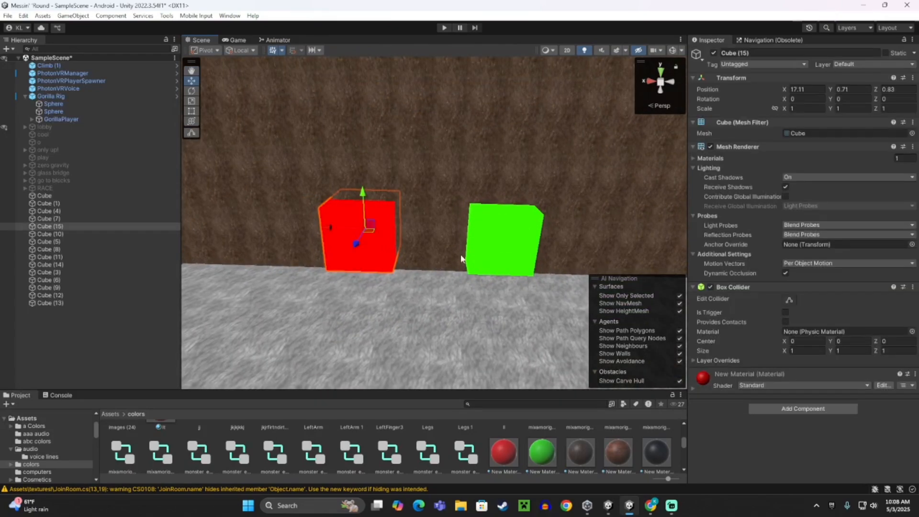
{"action": "mouse_move", "coordinate": [398, 253]}
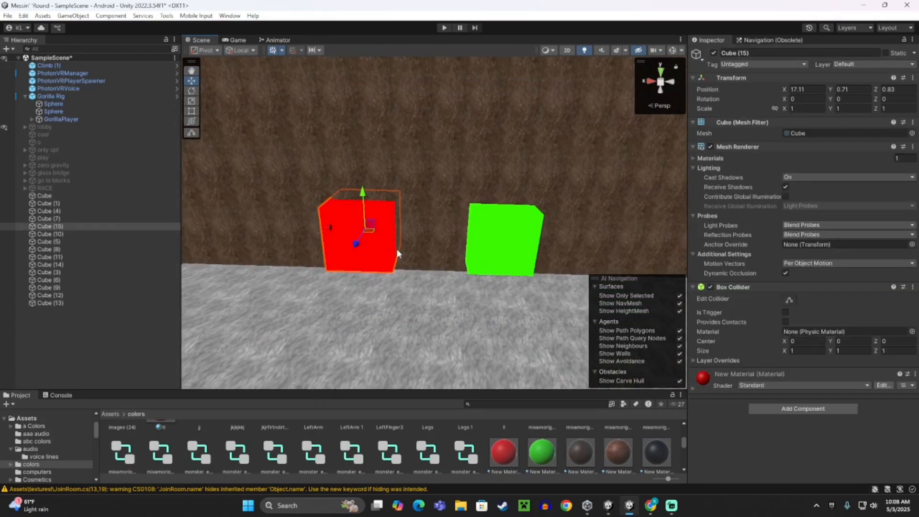
{"action": "mouse_move", "coordinate": [802, 409]}
{"action": "type", "text": "pet"}
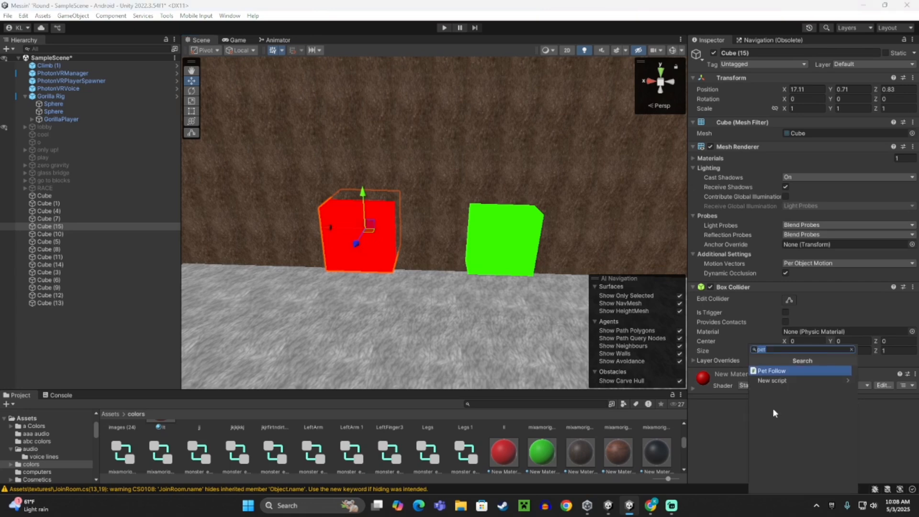
- Add the Disable script component to the red cube, target field left empty
{"action": "left_click", "coordinate": [772, 370]}
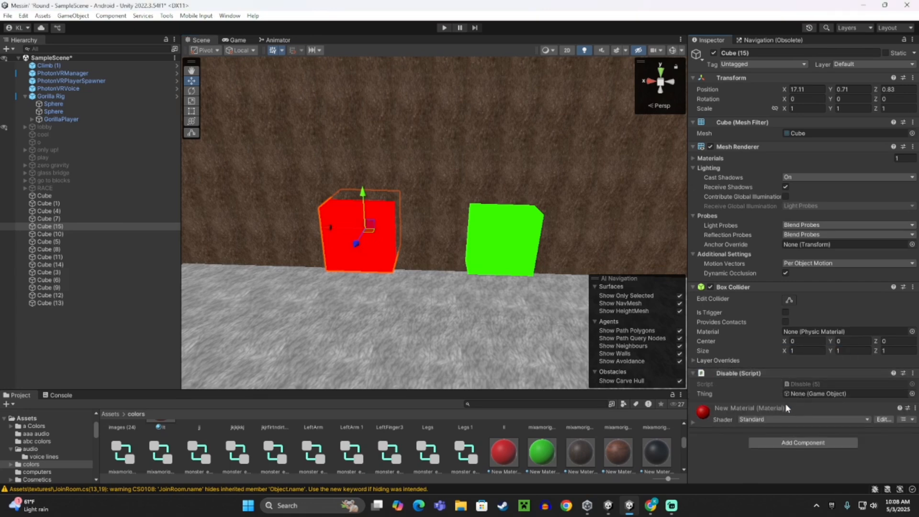
{"action": "left_click", "coordinate": [50, 219]}
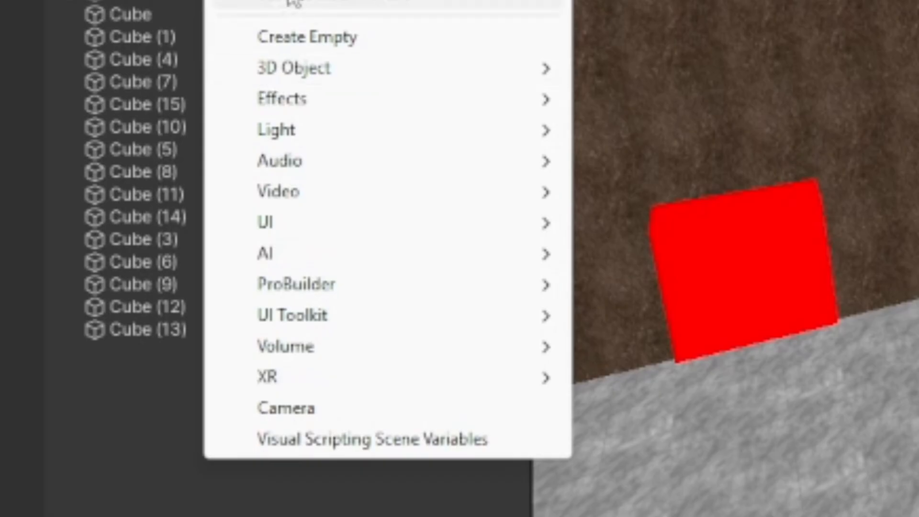
- Create empty object mods with an empty child object named platforms
{"action": "left_click", "coordinate": [307, 37]}
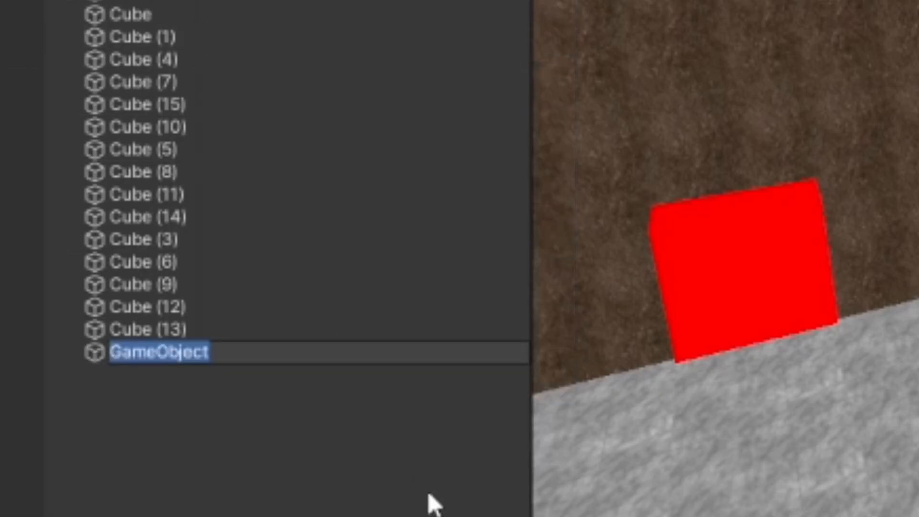
{"action": "type", "text": "mods"}
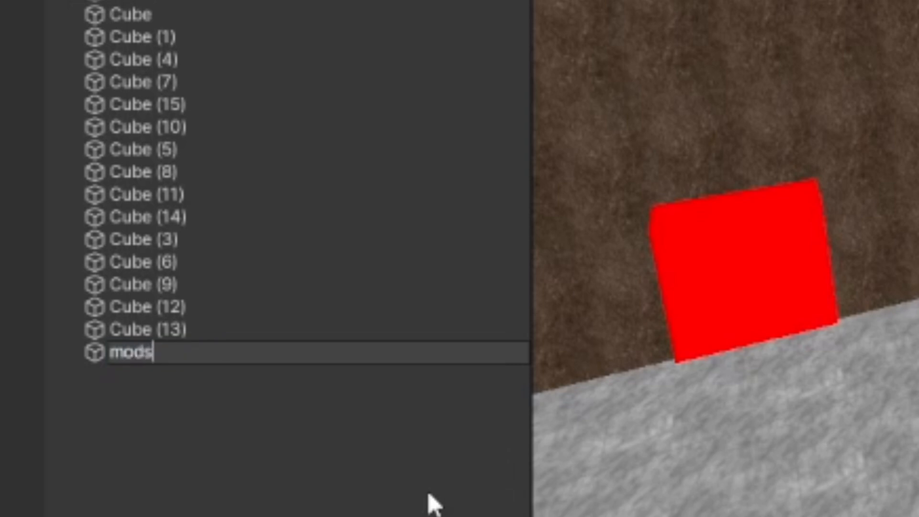
{"action": "left_click", "coordinate": [129, 352]}
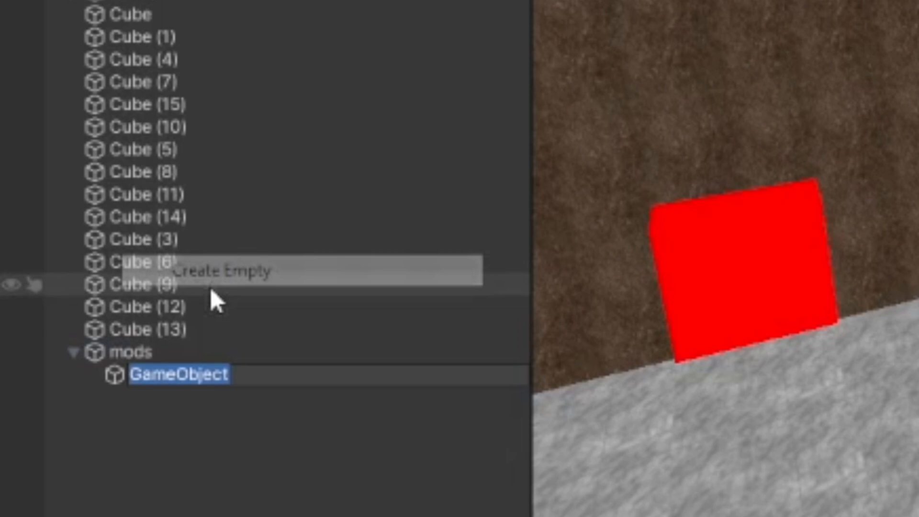
{"action": "type", "text": "platforms"}
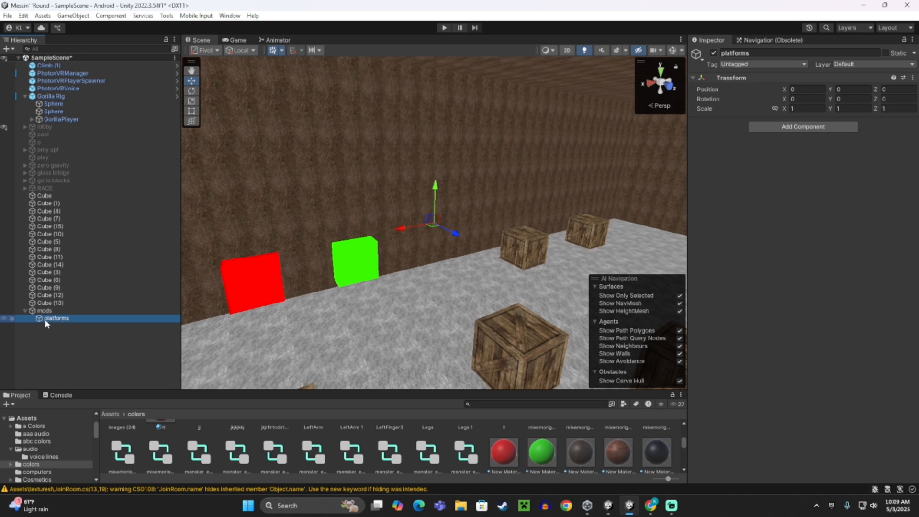
- Add the Platforms script component twice to the platforms object via Add Component search 'pl'
{"action": "left_click", "coordinate": [802, 126]}
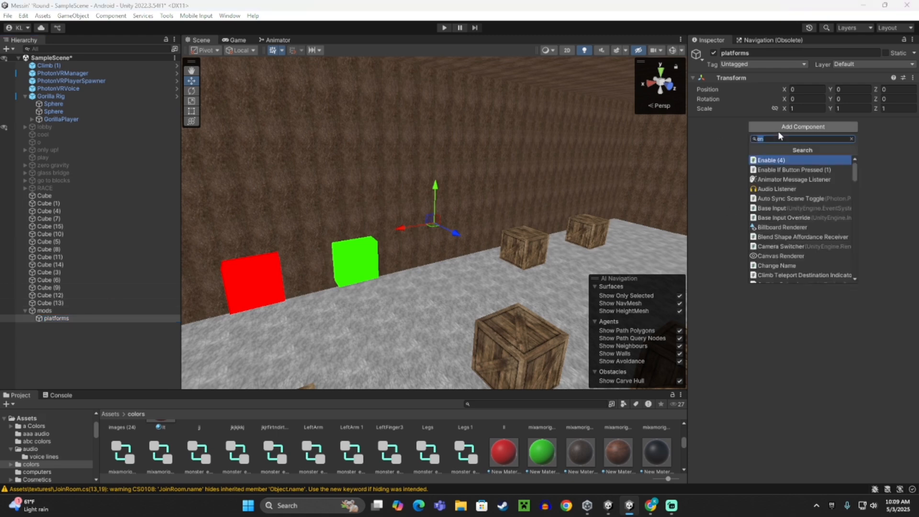
{"action": "type", "text": "pl"}
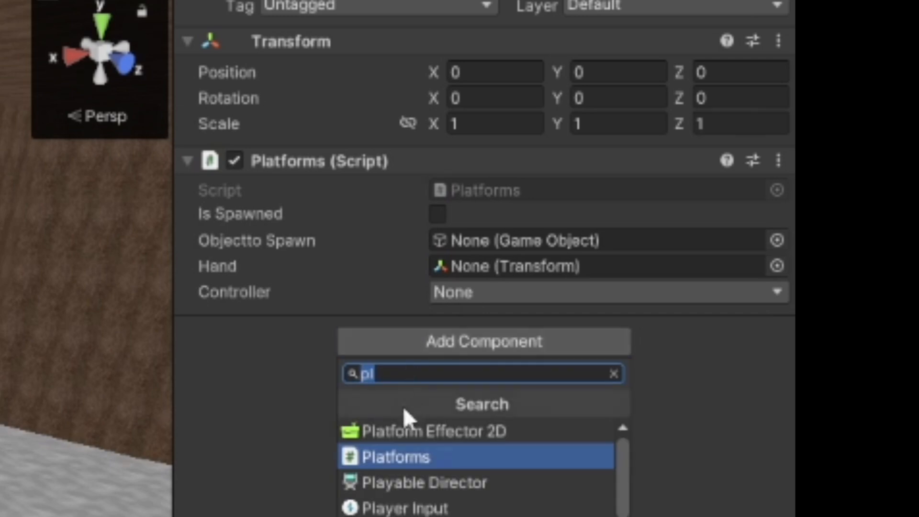
{"action": "left_click", "coordinate": [394, 456]}
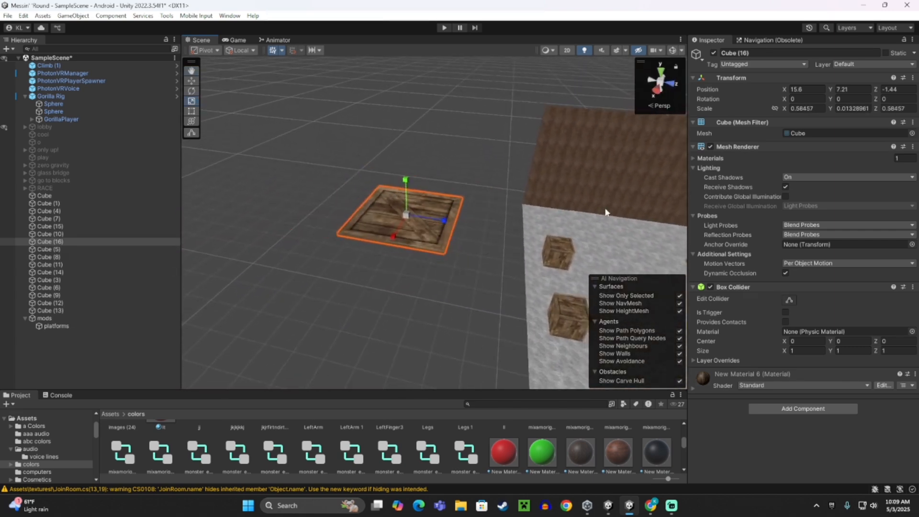
- Rename Cube (16) to platform right
{"action": "double_click", "coordinate": [735, 54]}
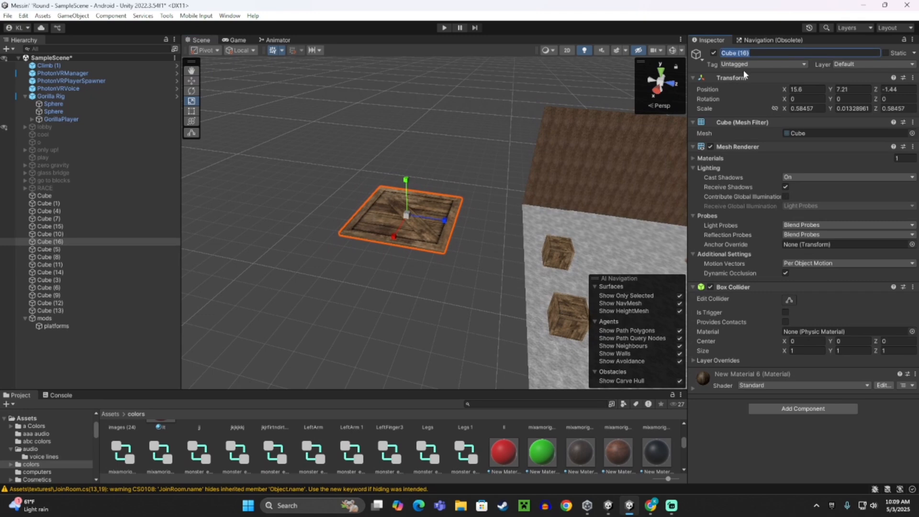
{"action": "type", "text": "platform"}
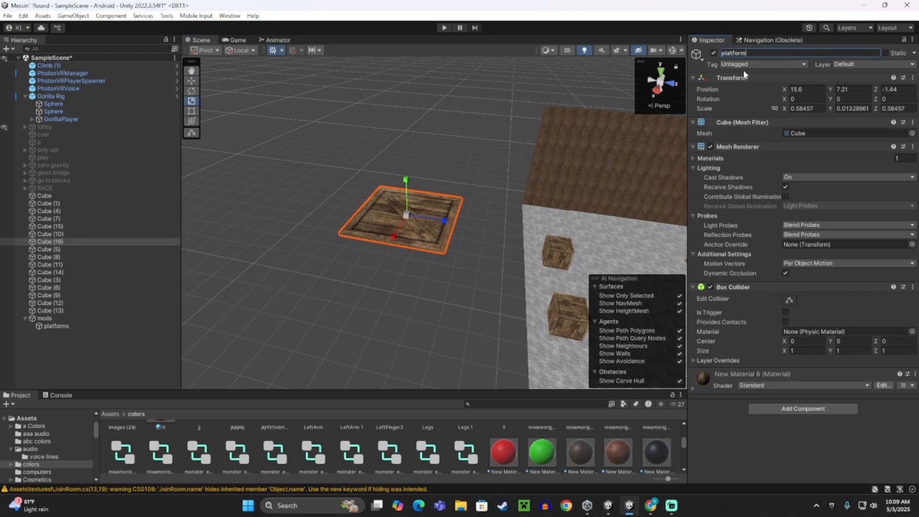
{"action": "type", "text": "platforms right"}
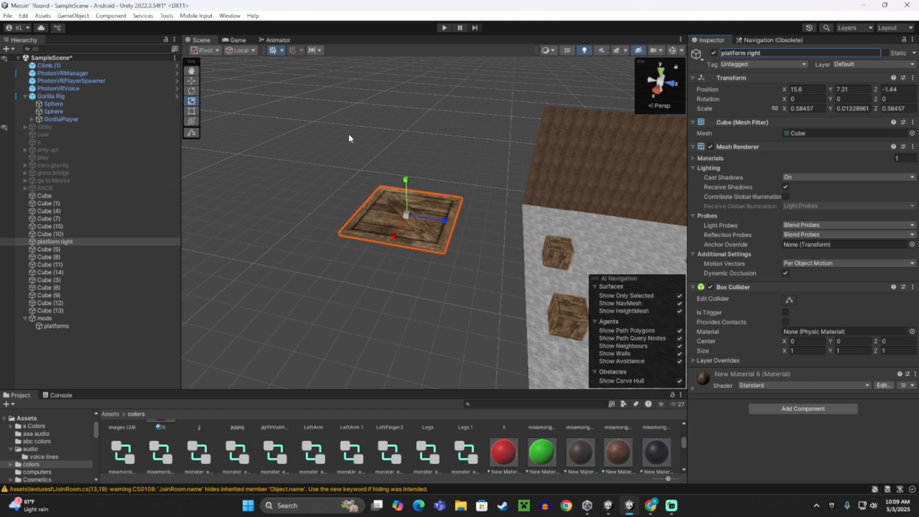
{"action": "mouse_move", "coordinate": [70, 242]}
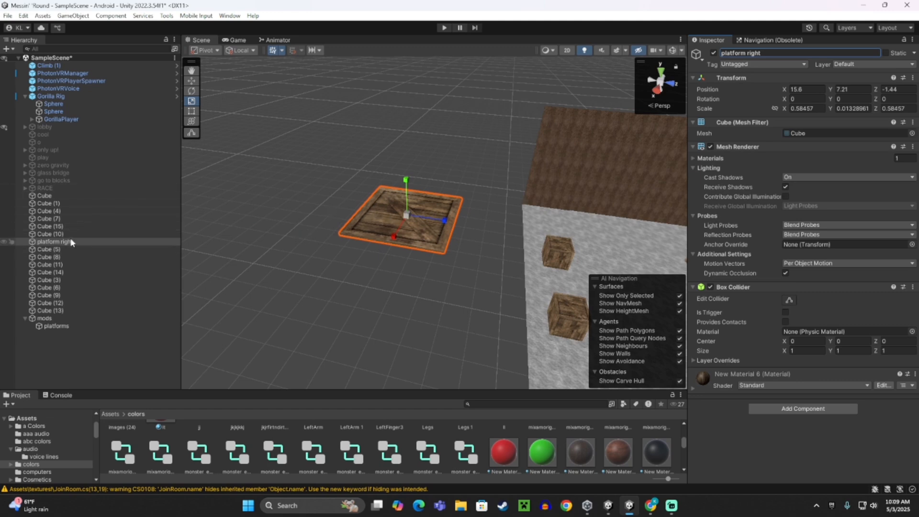
{"action": "left_click", "coordinate": [55, 241]}
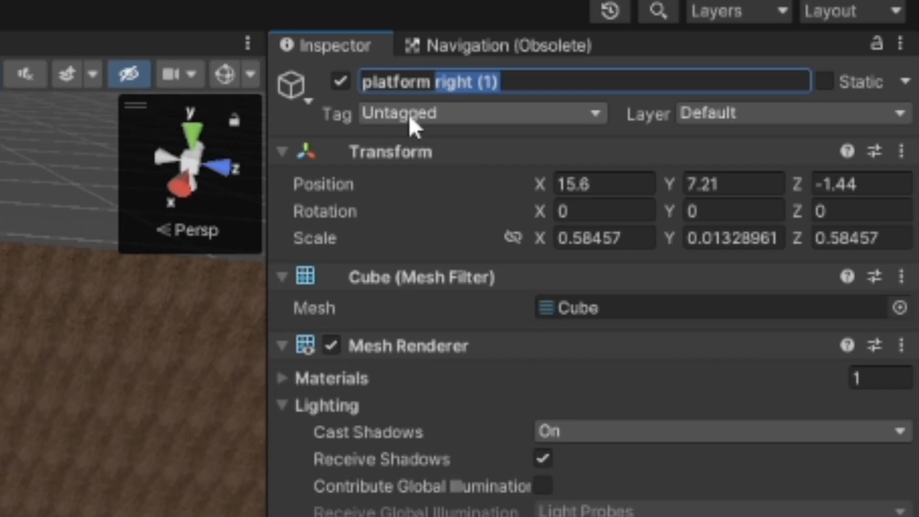
- Duplicate it as platform left and move both platforms under mods > platforms
{"action": "type", "text": "platform left"}
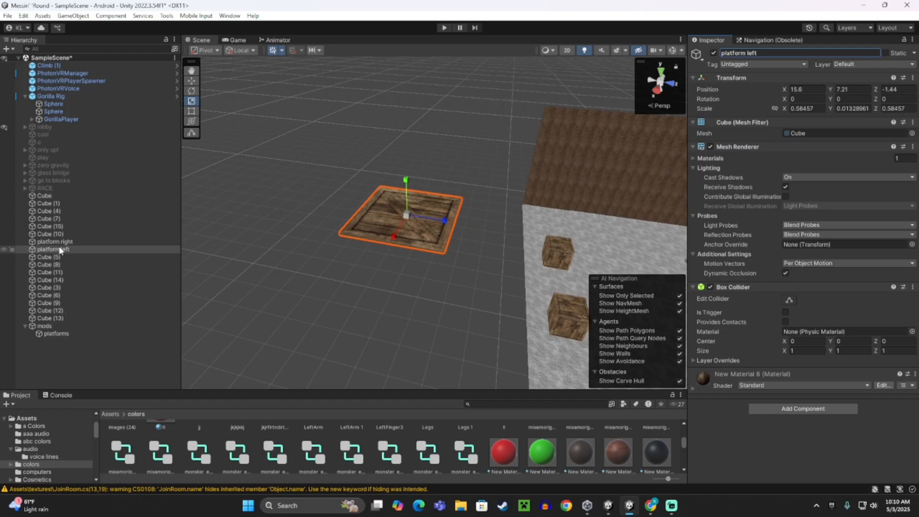
{"action": "left_click", "coordinate": [55, 241]}
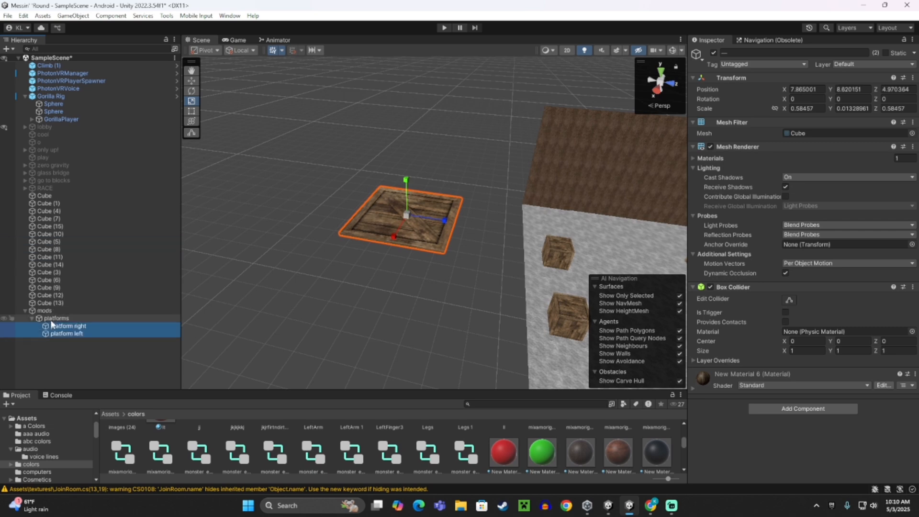
{"action": "left_click", "coordinate": [68, 326]}
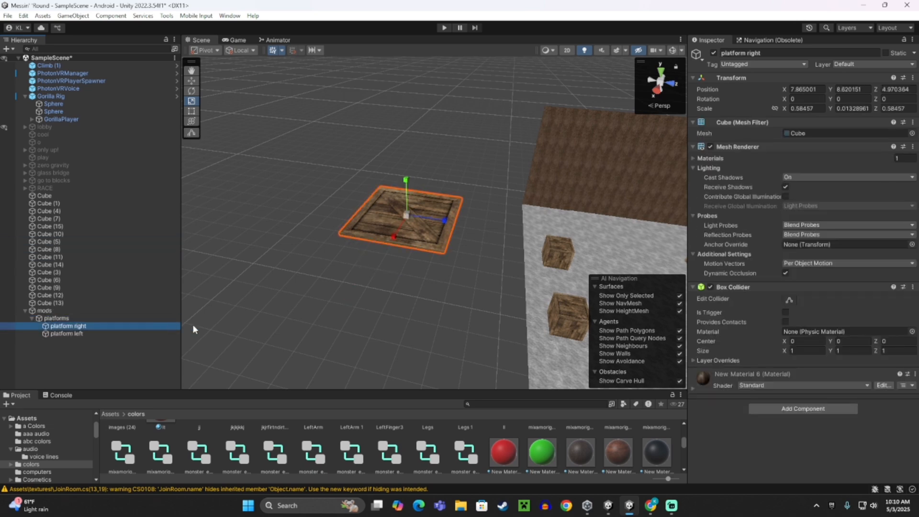
{"action": "left_click", "coordinate": [56, 317]}
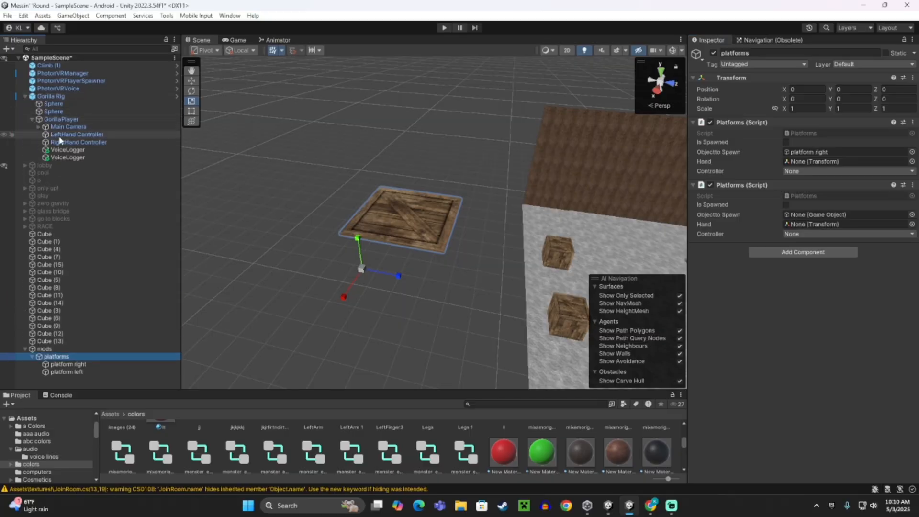
- Give the first Platforms script the RightHand Controller as hand and Right as controller
{"action": "left_click", "coordinate": [78, 142]}
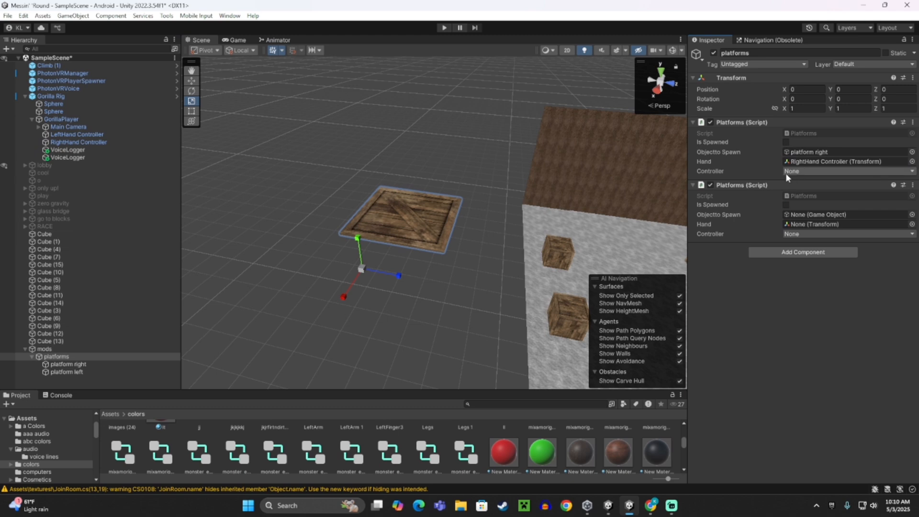
{"action": "left_click", "coordinate": [847, 170]}
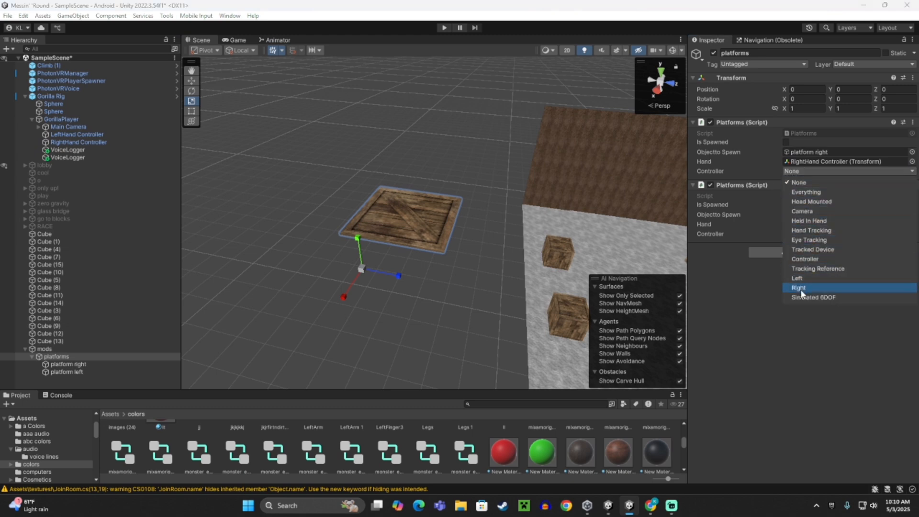
{"action": "left_click", "coordinate": [797, 288]}
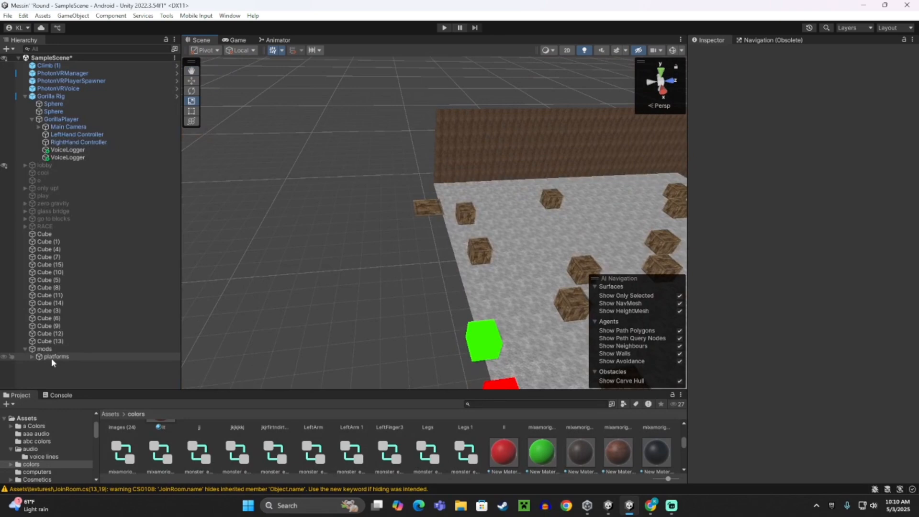
- Inspect the red and green cubes in the Scene view, collapse platforms, then switch to Streamlabs Desktop
{"action": "left_click", "coordinate": [56, 356]}
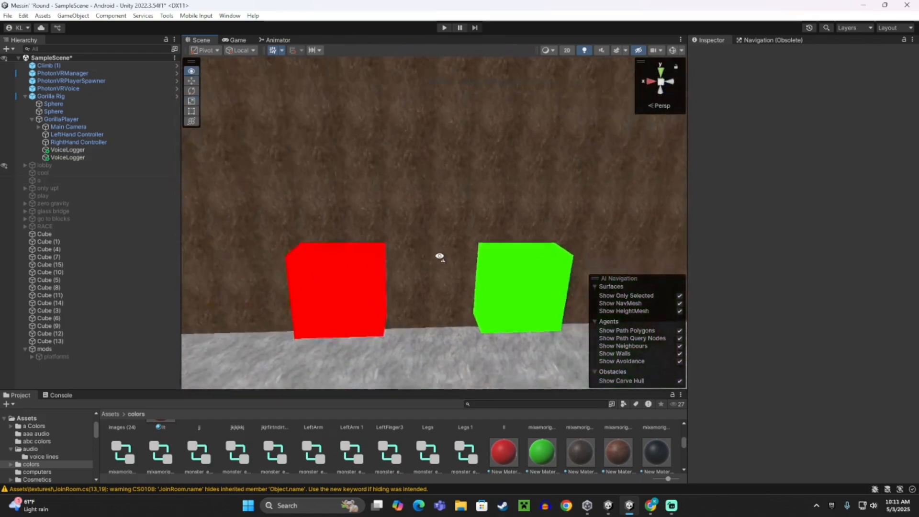
{"action": "left_click", "coordinate": [336, 287]}
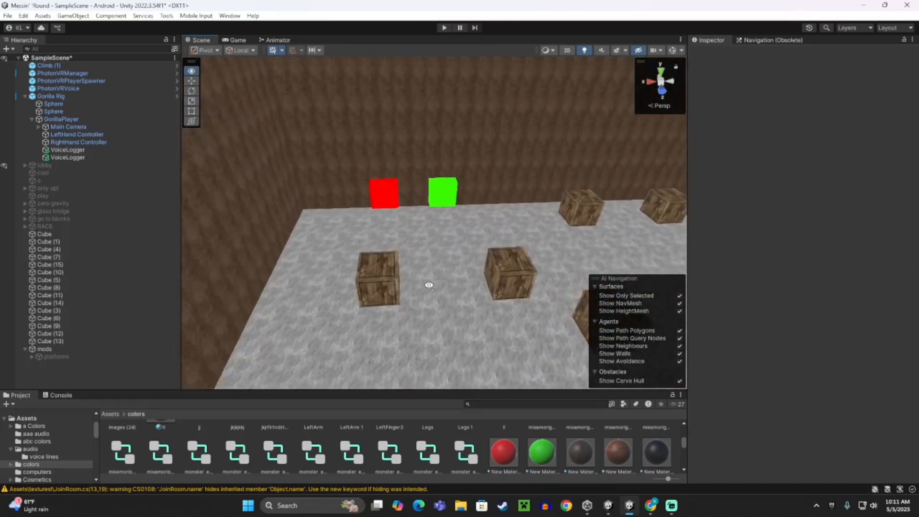
{"action": "scroll", "scroll_direction": "down", "scroll_amount": 3}
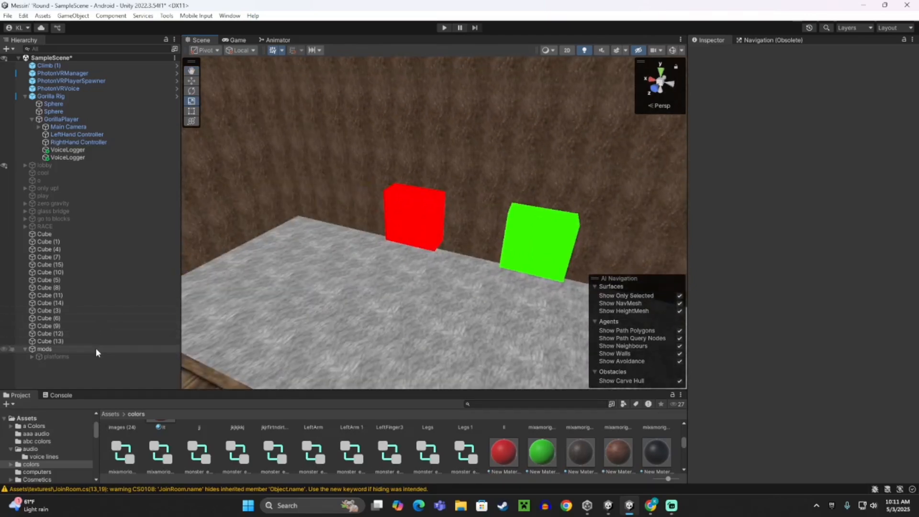
{"action": "left_click", "coordinate": [55, 357]}
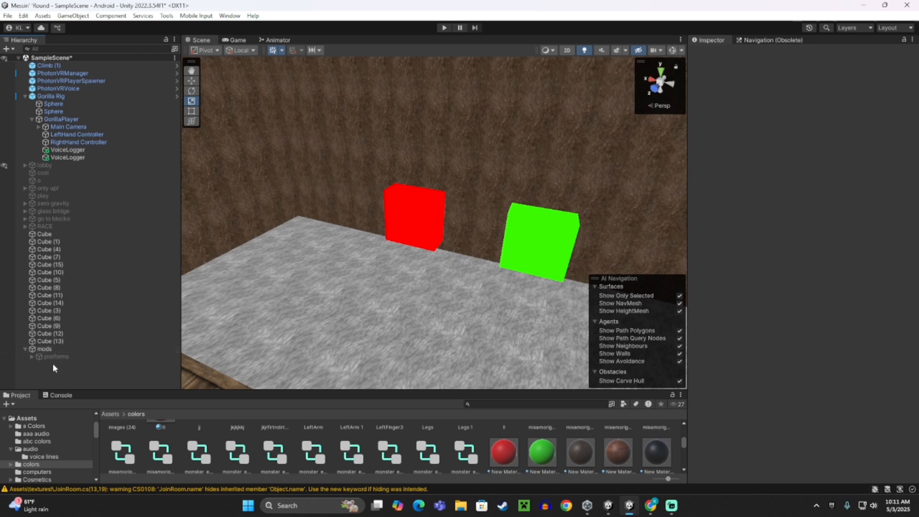
{"action": "left_click", "coordinate": [44, 349]}
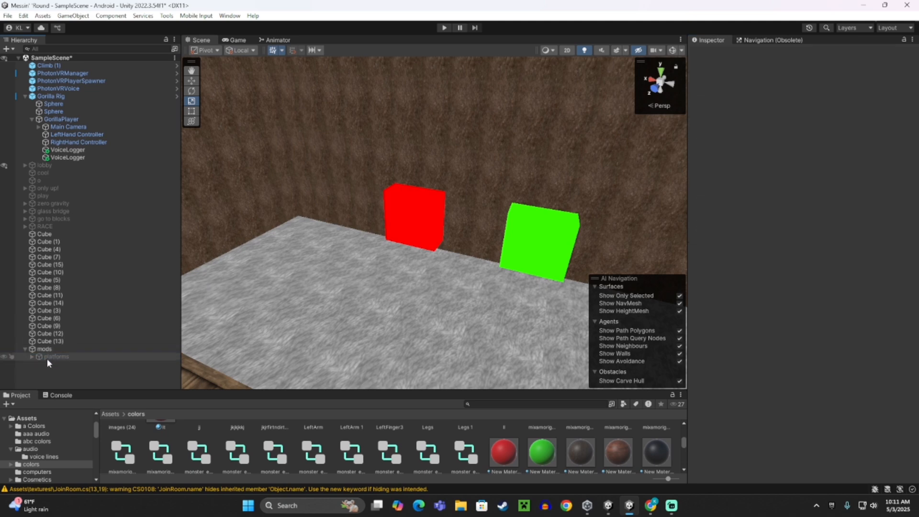
{"action": "left_click", "coordinate": [56, 355]}
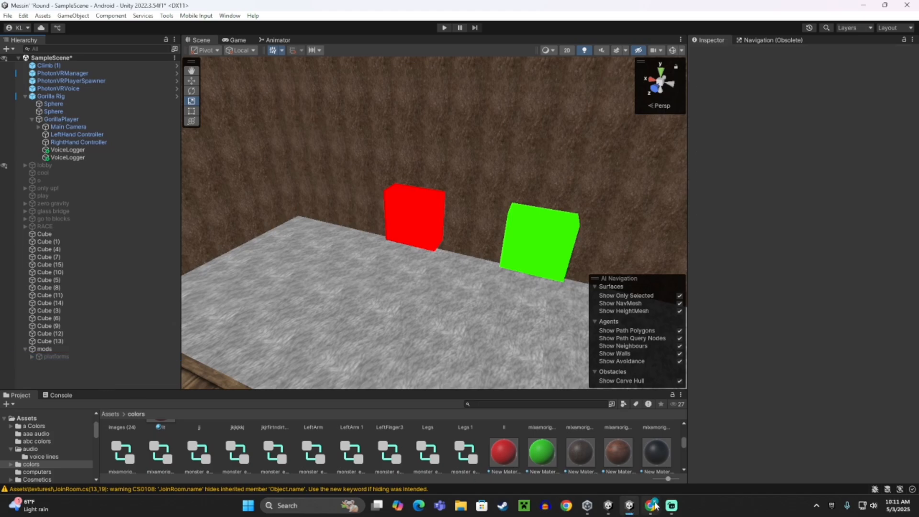
{"action": "left_click", "coordinate": [651, 505]}
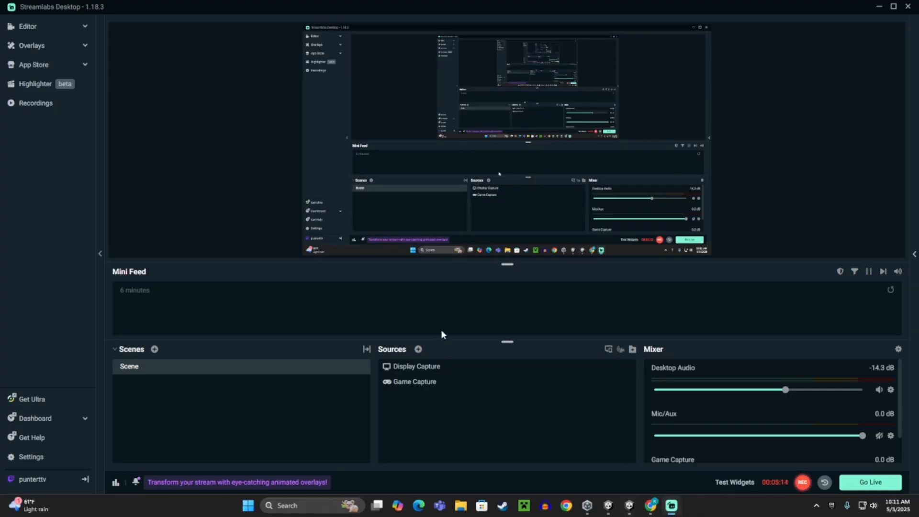